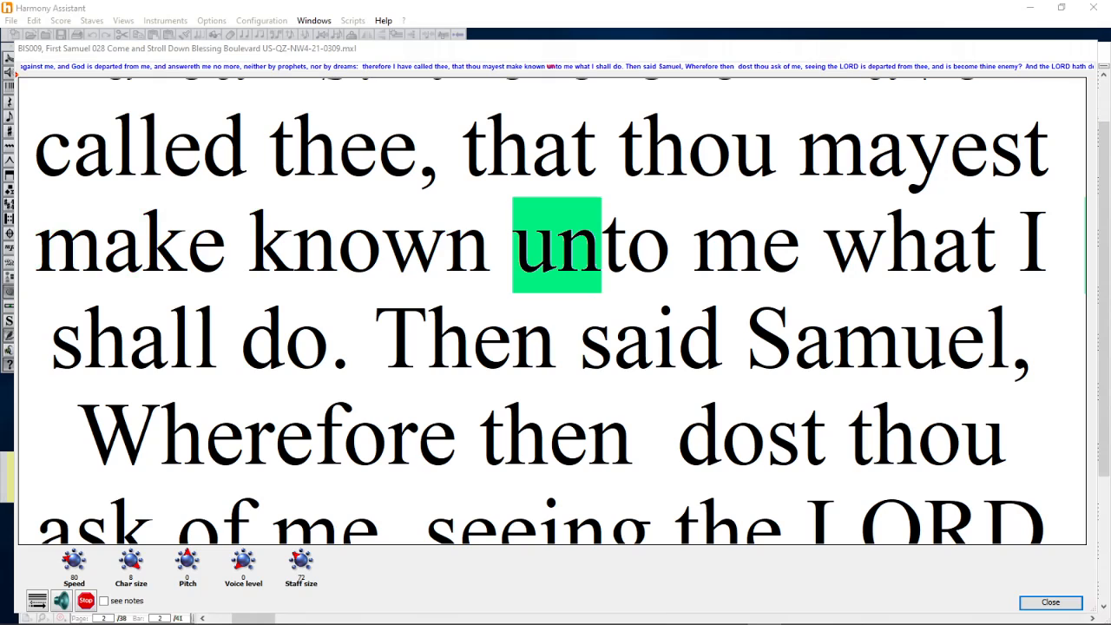
scroll(down, 3)
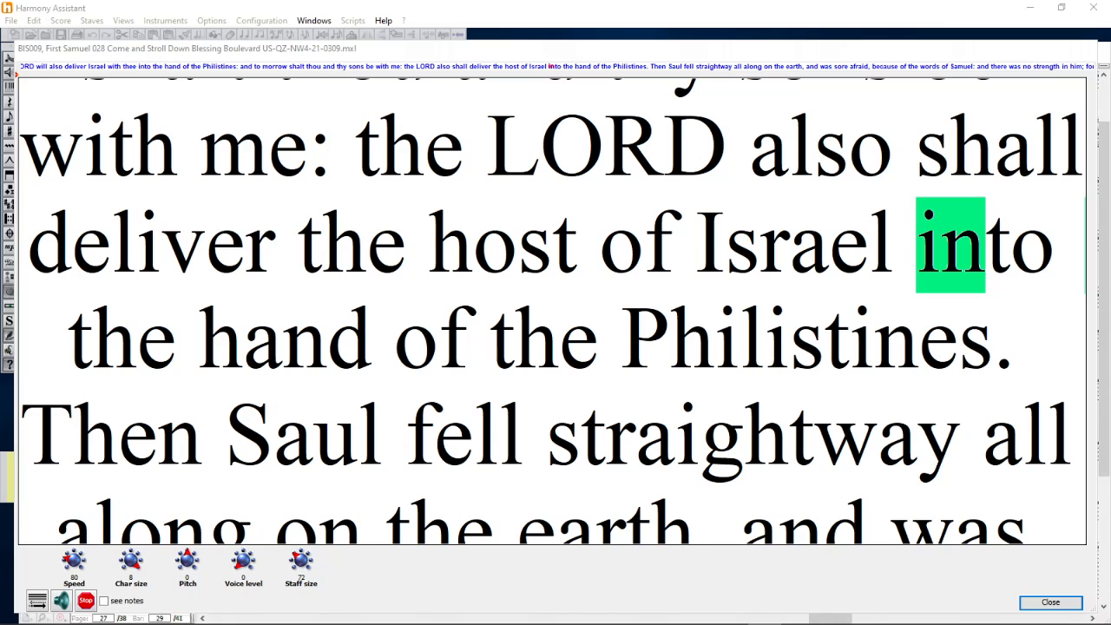
scroll(down, 3)
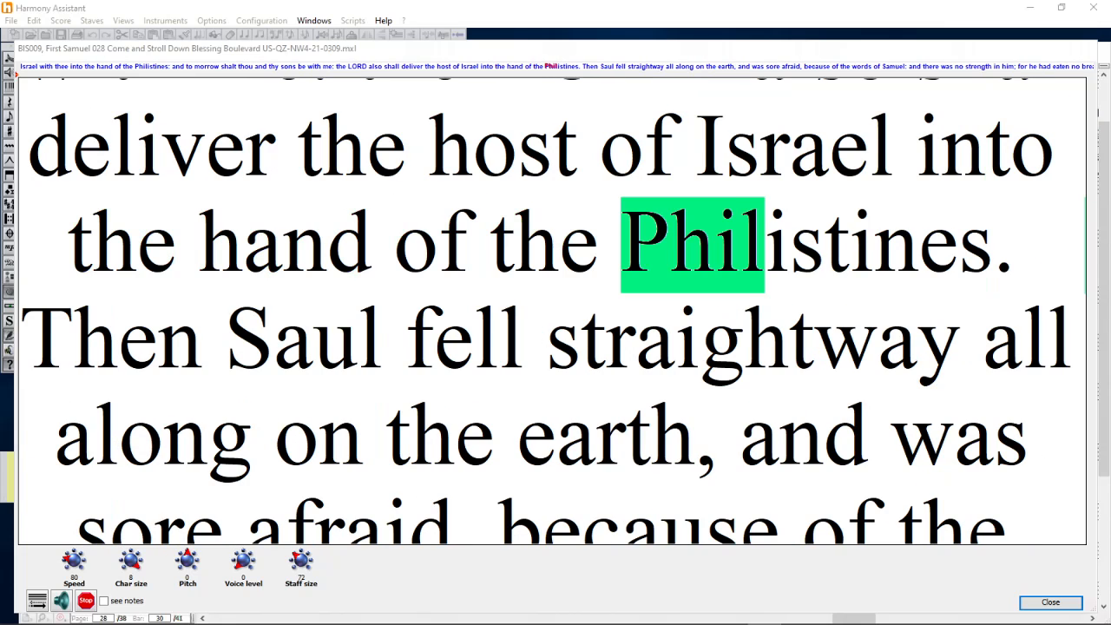
scroll(down, 3)
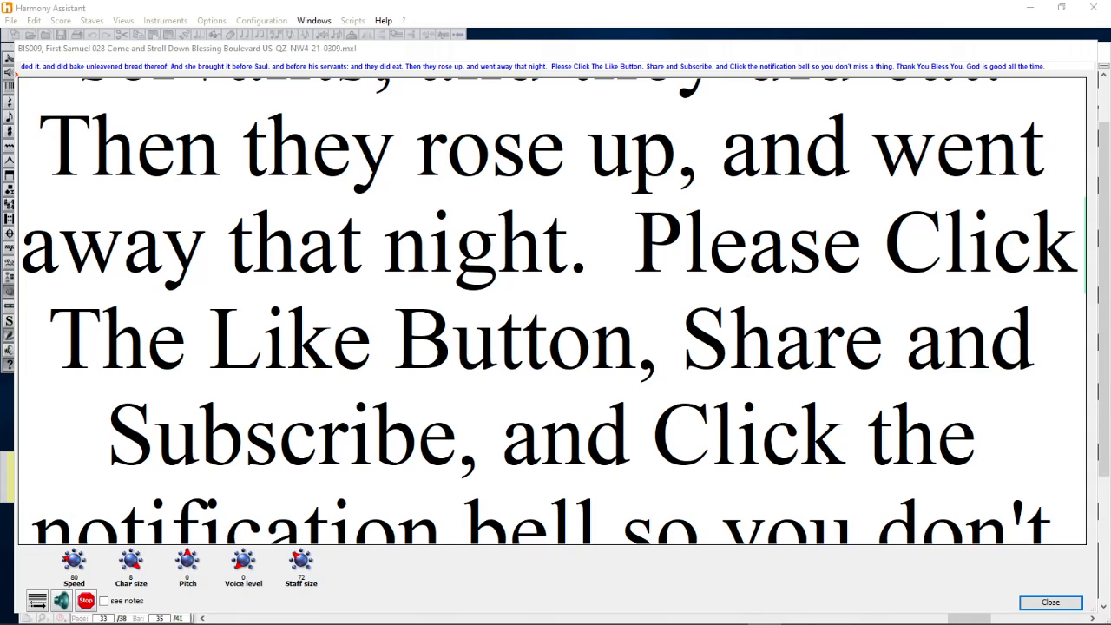
scroll(down, 3)
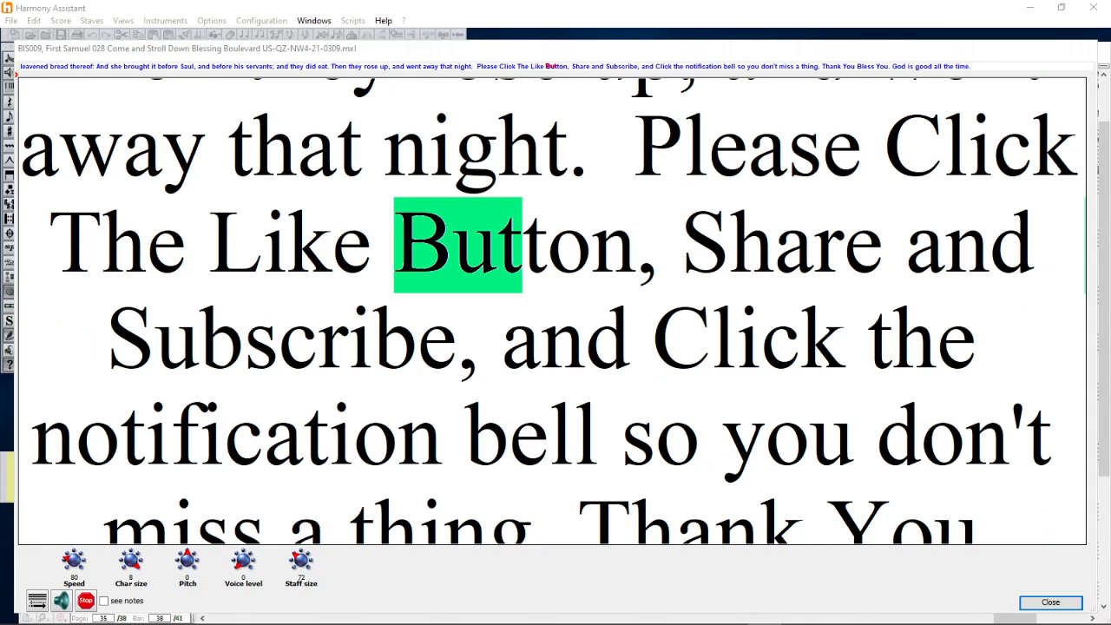